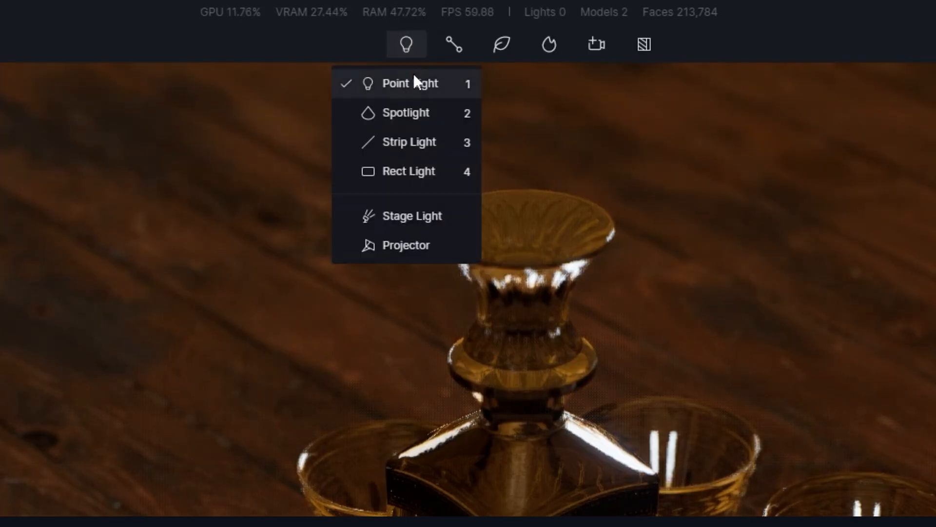
# Add a point light above the decanter with caustics on at intensity 3
pyautogui.click(395, 83)
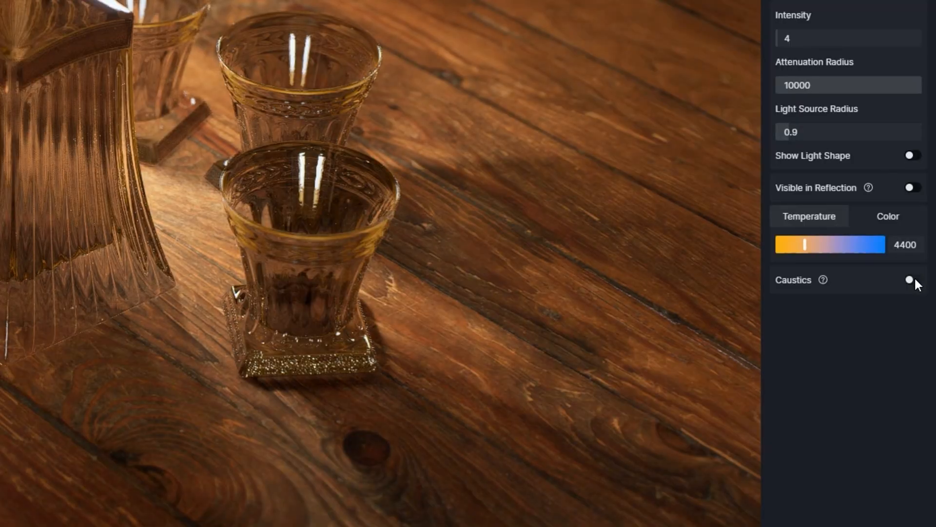
pyautogui.click(910, 279)
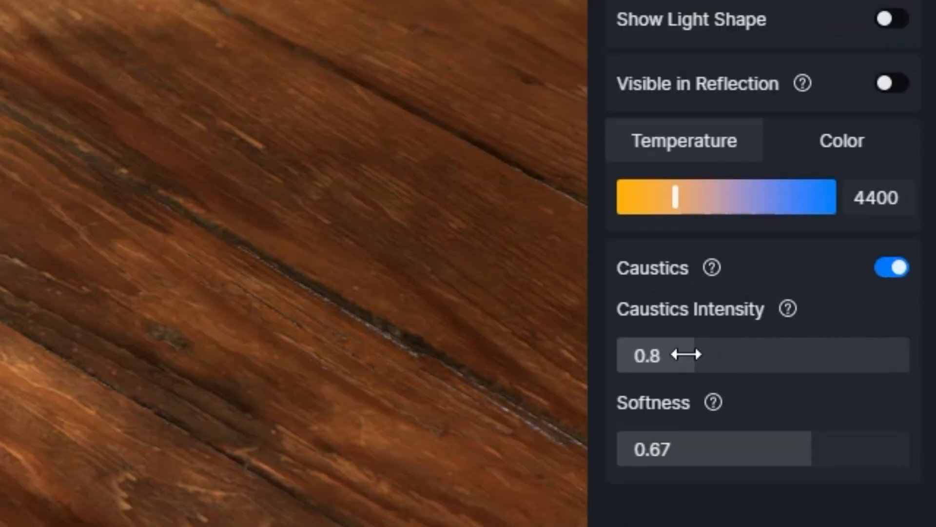
pyautogui.moveTo(687, 355); pyautogui.dragTo(651, 370)
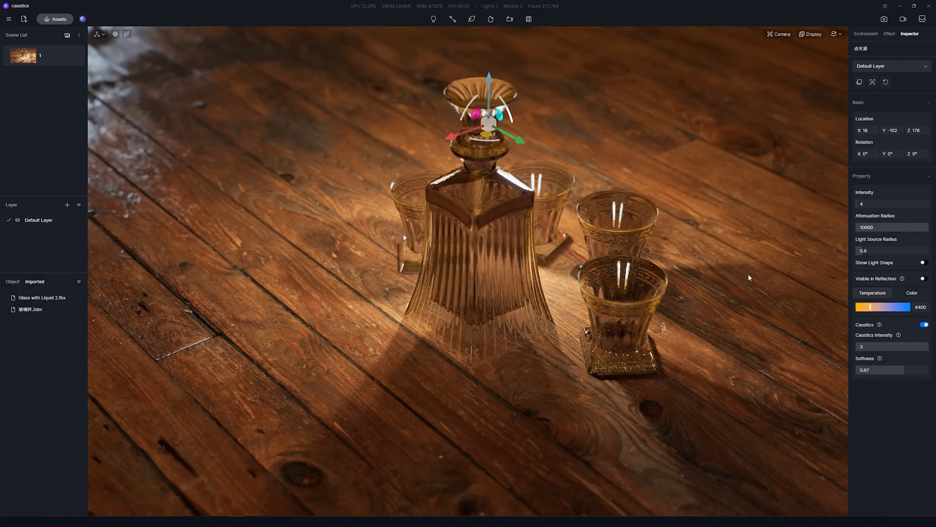
# Switch on caustics for the decanter's glass material and the living room's water material
pyautogui.press('i')
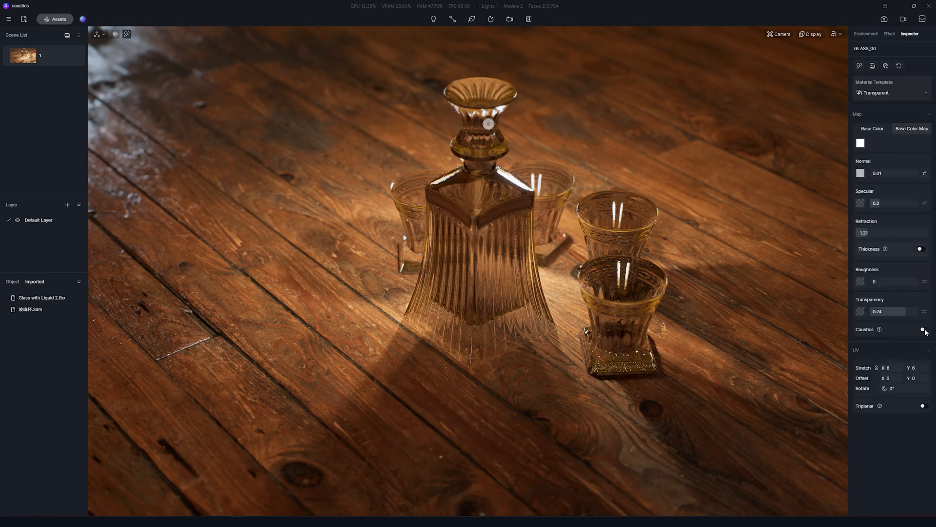
pyautogui.click(922, 329)
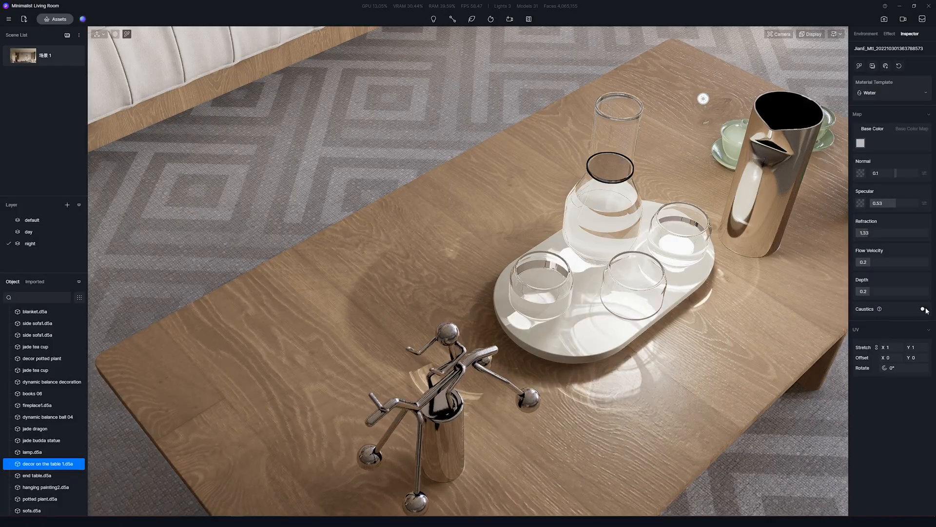
pyautogui.click(925, 308)
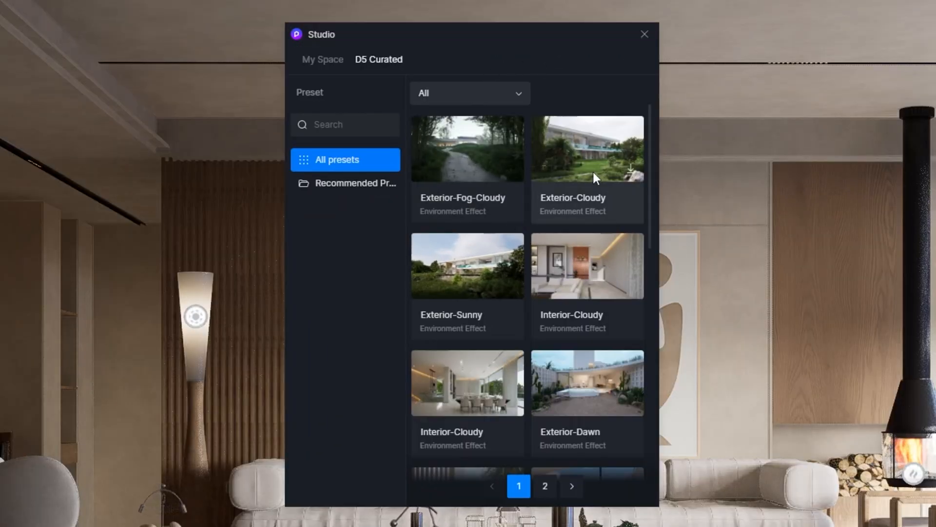
# Save the night scene's environment and effects as the My Space preset 'Dawn Interior'
pyautogui.scroll(-3)
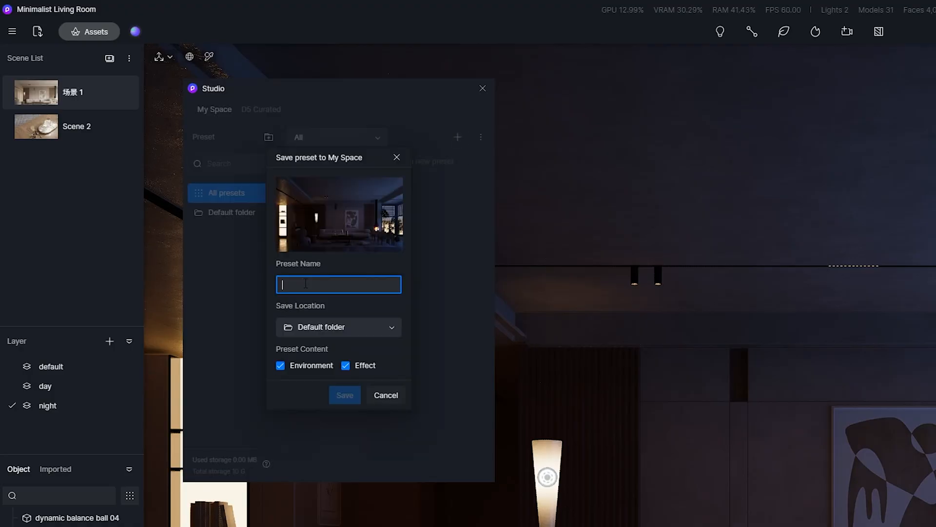
pyautogui.click(344, 394)
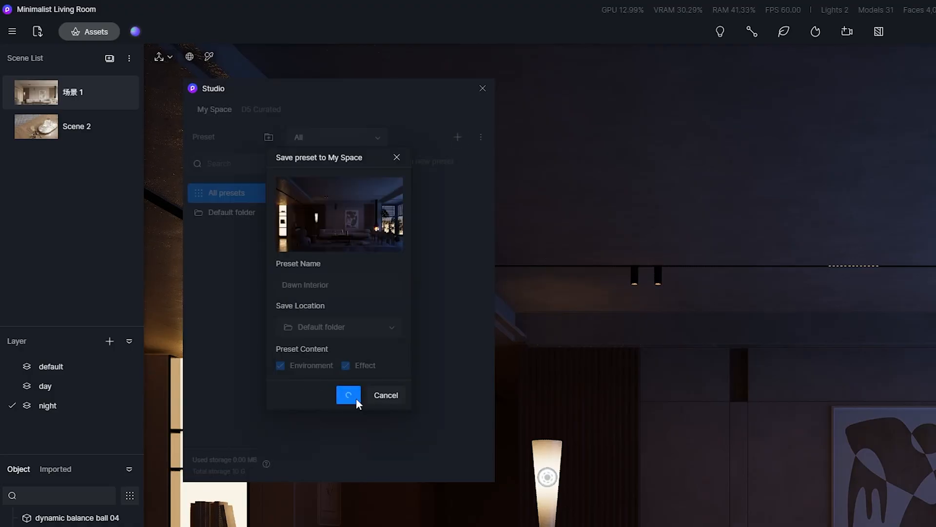
pyautogui.click(348, 394)
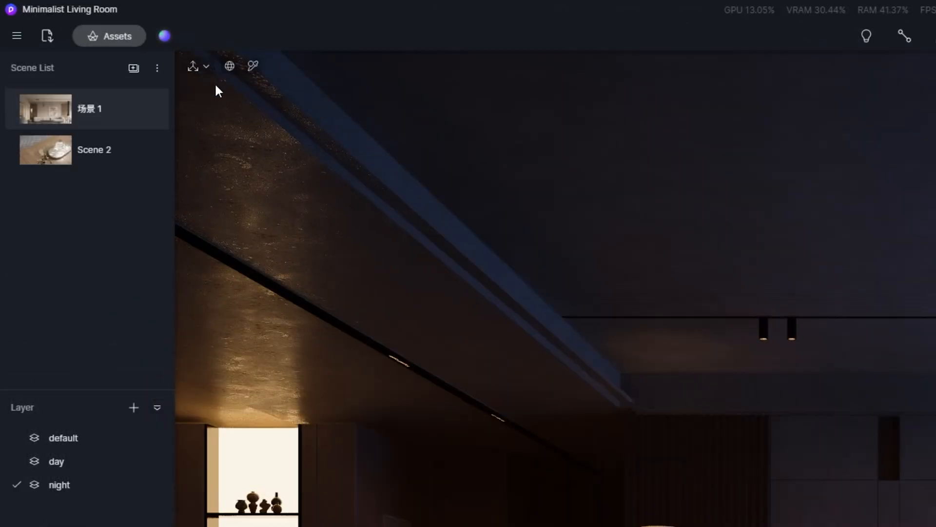
pyautogui.moveTo(173, 38)
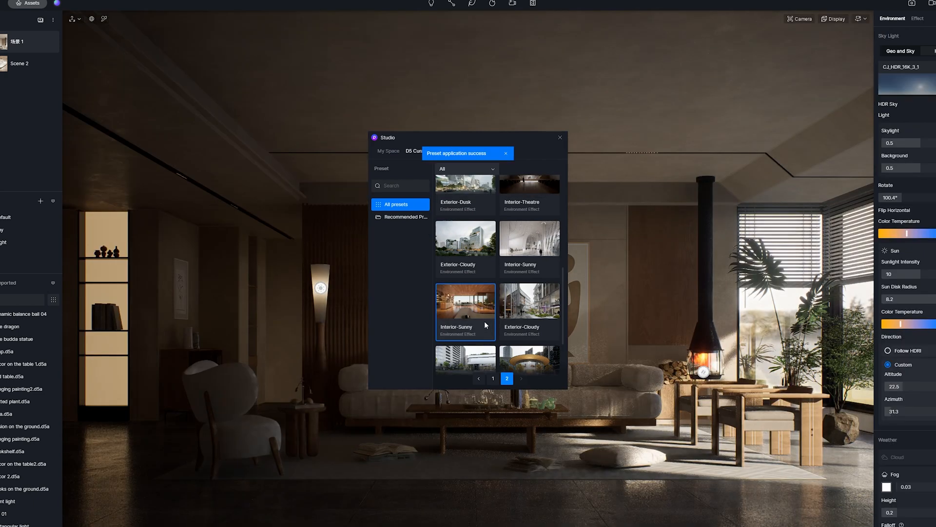
# Apply the curated Interior-Sunny preset from page 2 to light the room
pyautogui.moveTo(467, 138); pyautogui.dragTo(412, 116)
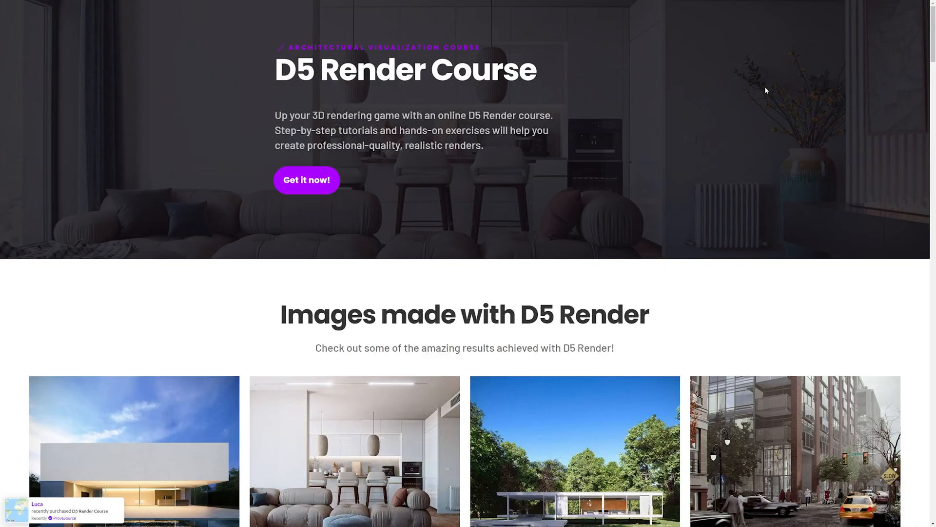
pyautogui.scroll(-3)
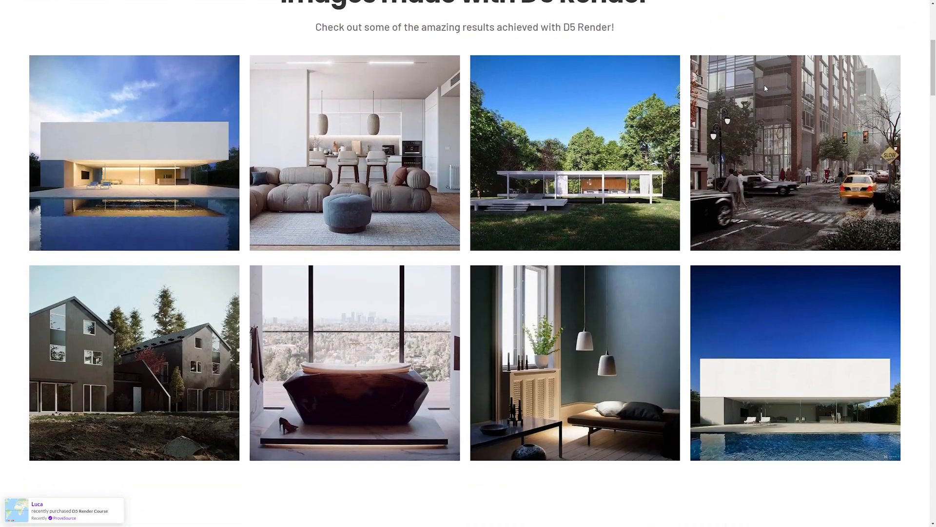
pyautogui.scroll(-3)
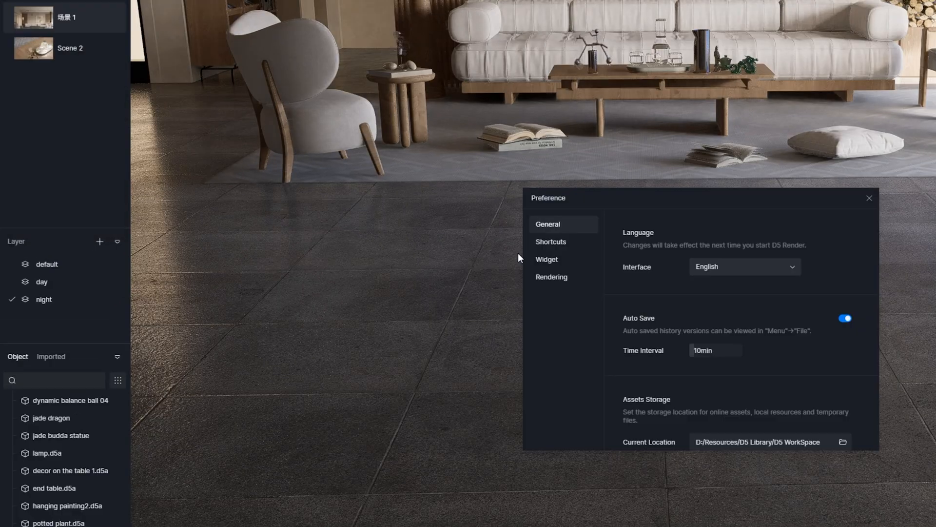
# Switch on the Section Tools toggle in the Preference Widget list
pyautogui.click(547, 259)
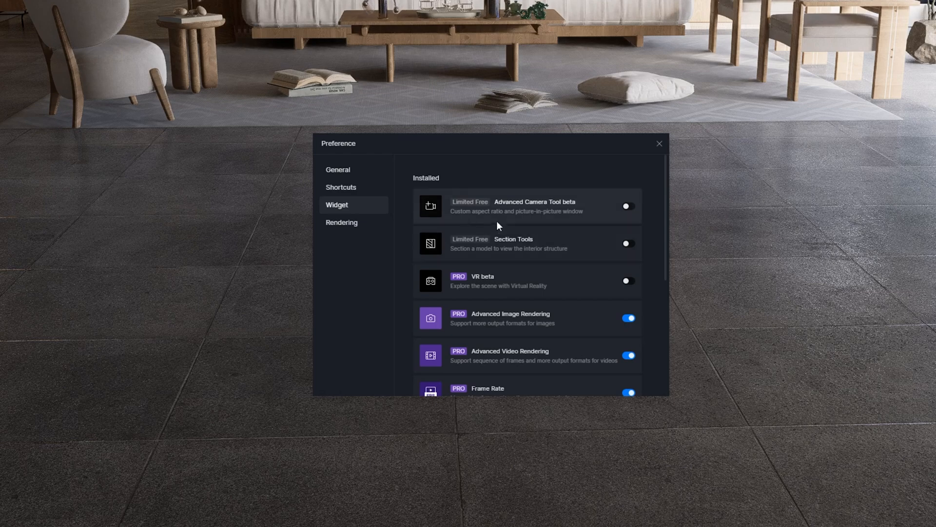
pyautogui.click(626, 243)
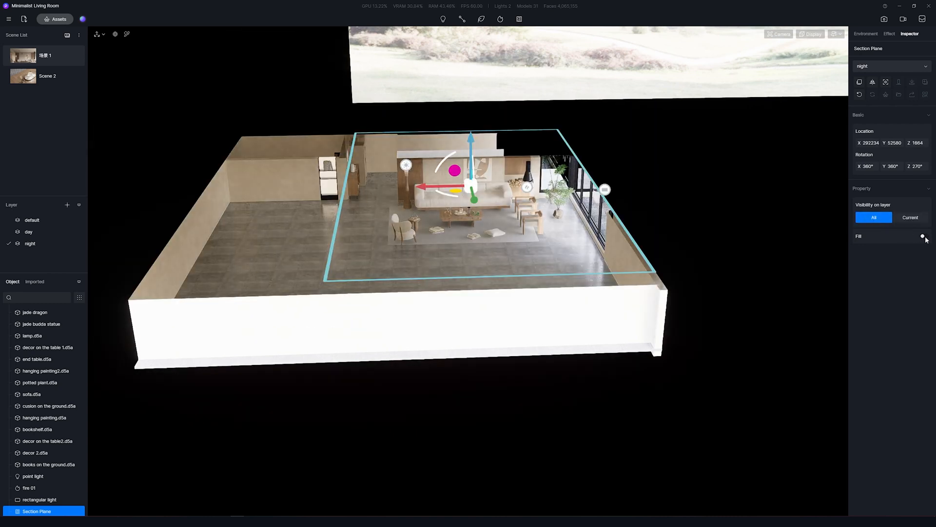
# Turn on the section plane's fill, set it to red, and preview the fill colour
pyautogui.click(925, 236)
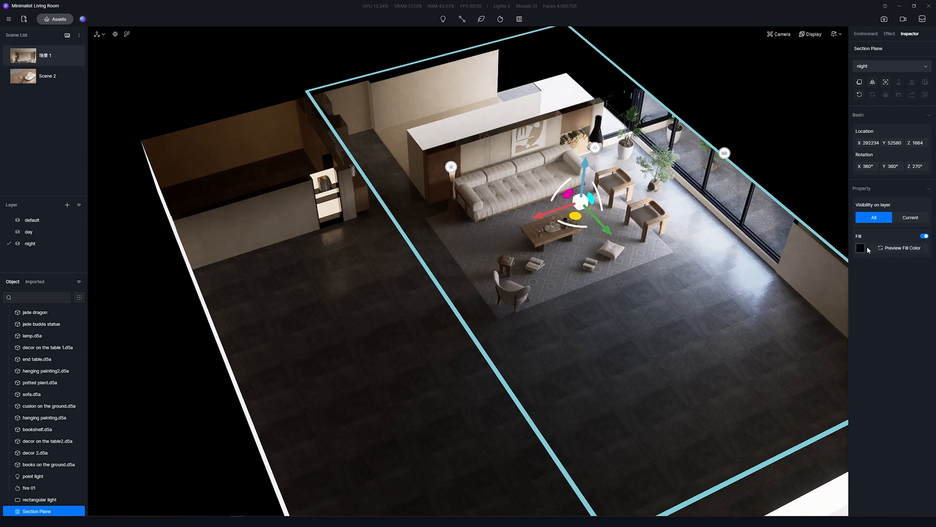
pyautogui.click(860, 247)
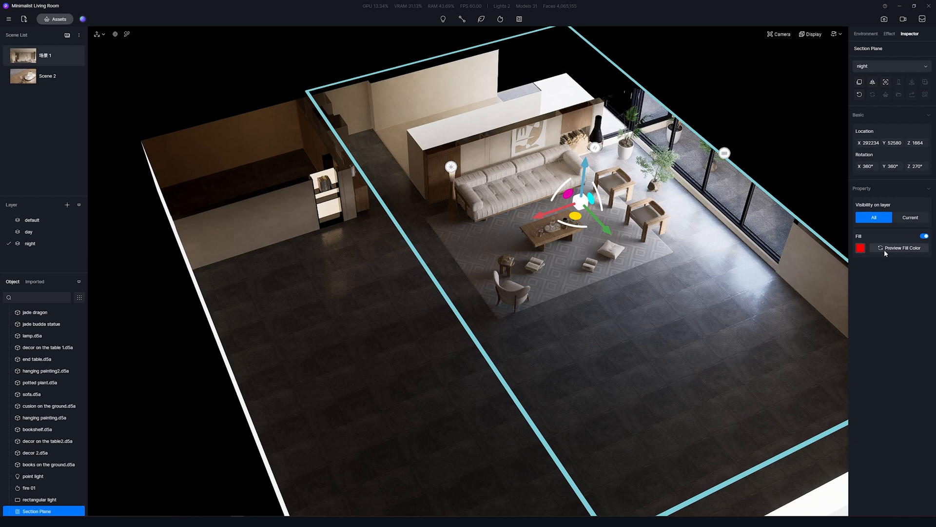
pyautogui.click(901, 248)
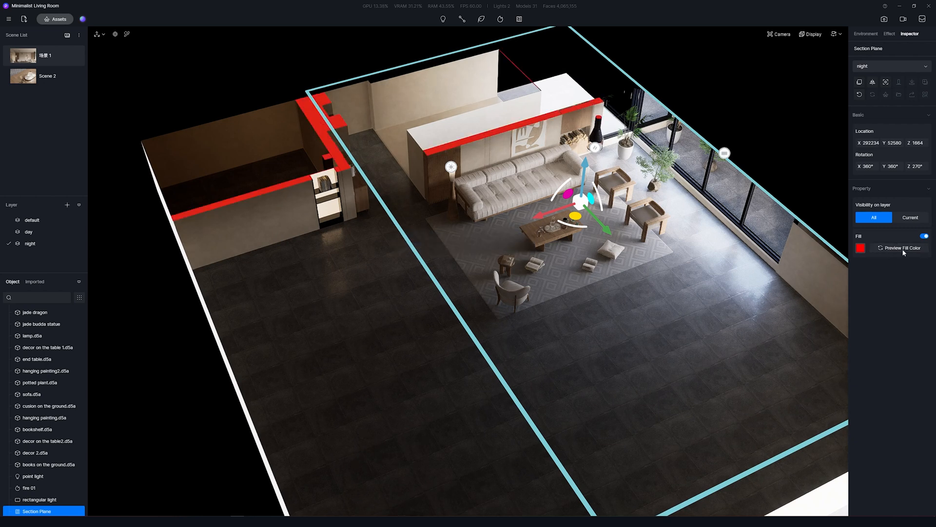
pyautogui.click(865, 33)
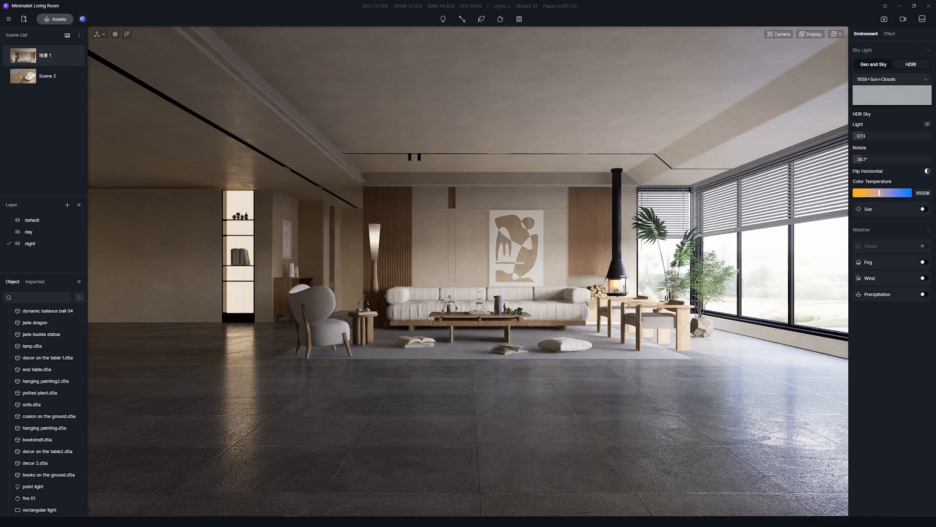
# Enable the Advanced Camera Tool beta widget in Preference > Widget
pyautogui.click(9, 19)
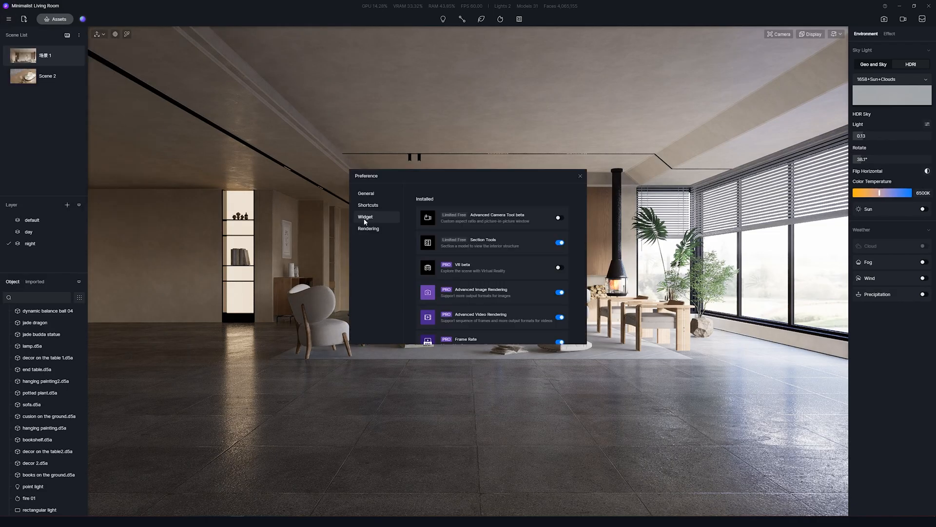
pyautogui.click(559, 217)
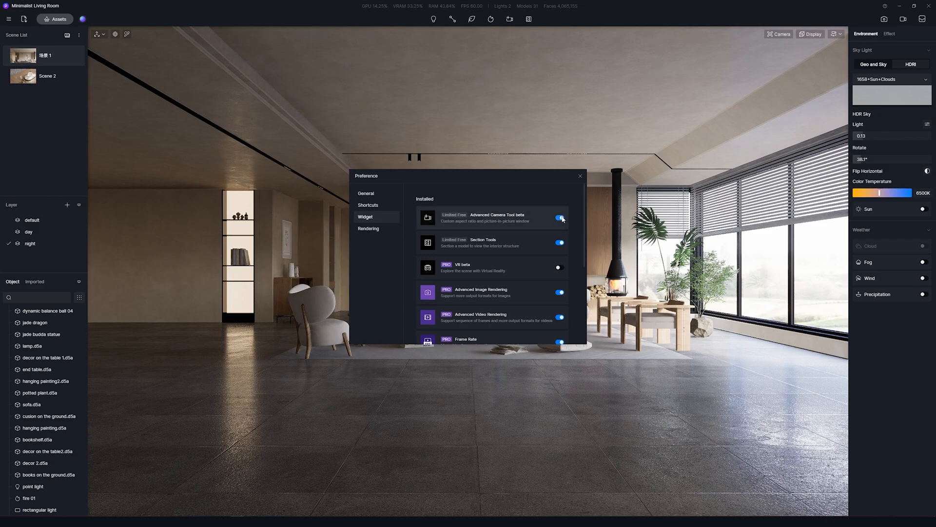
pyautogui.click(509, 20)
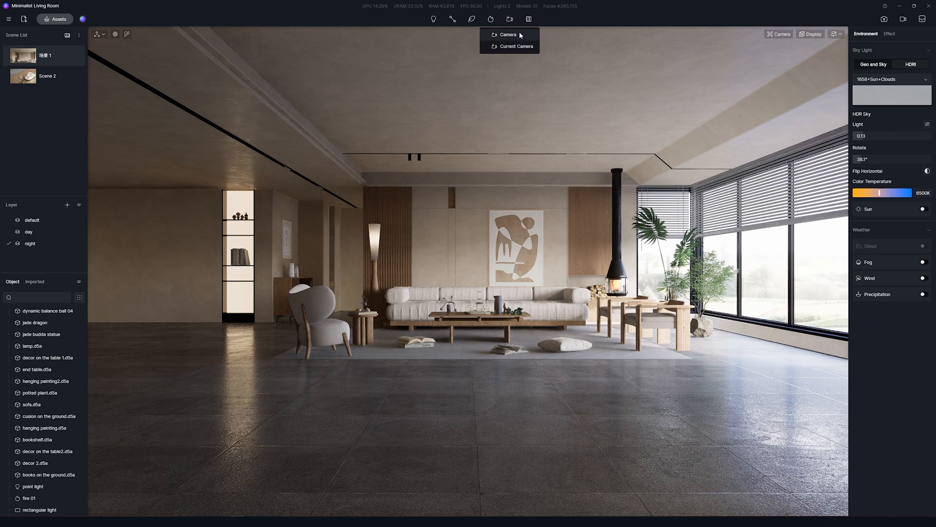
# Add Camera 3 near the armchair, aimed toward the sofa area
pyautogui.click(508, 35)
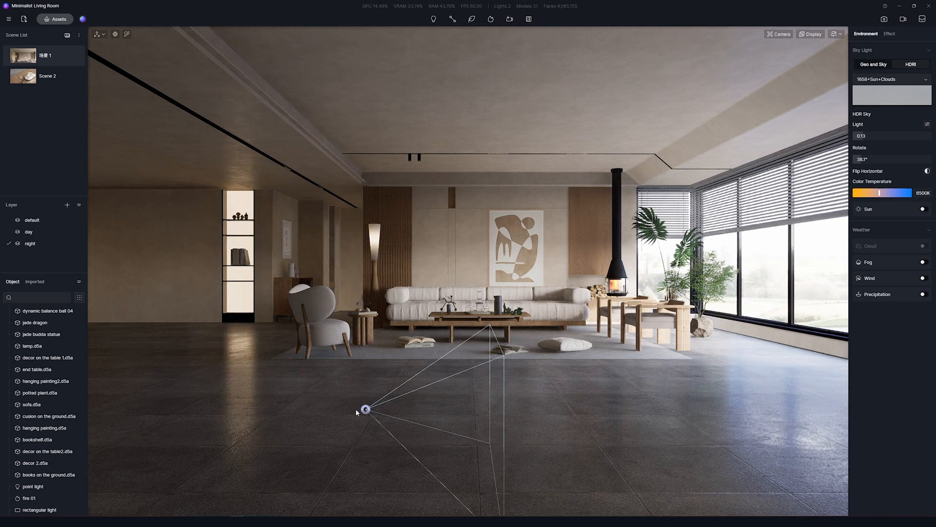
pyautogui.click(39, 510)
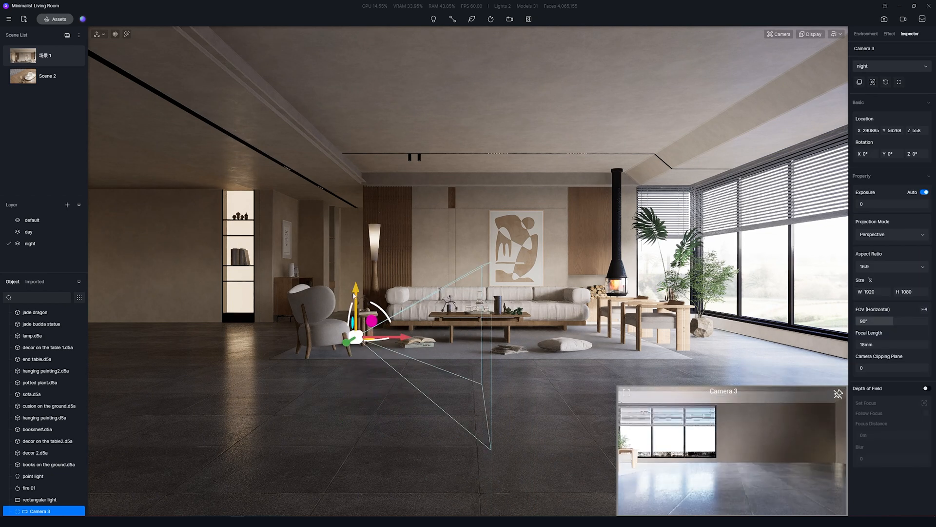
pyautogui.moveTo(346, 352); pyautogui.dragTo(400, 334)
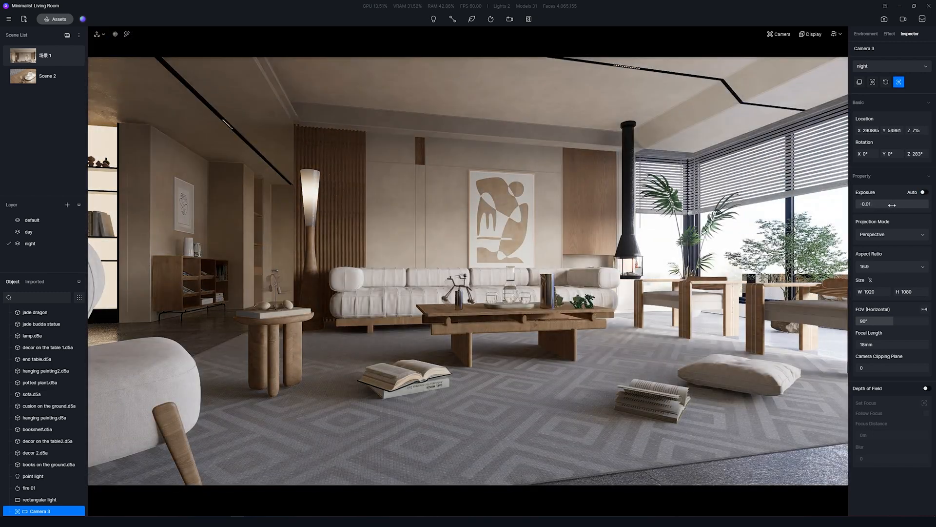
# Give the camera two-point perspective and a 9:16 aspect ratio
pyautogui.click(891, 234)
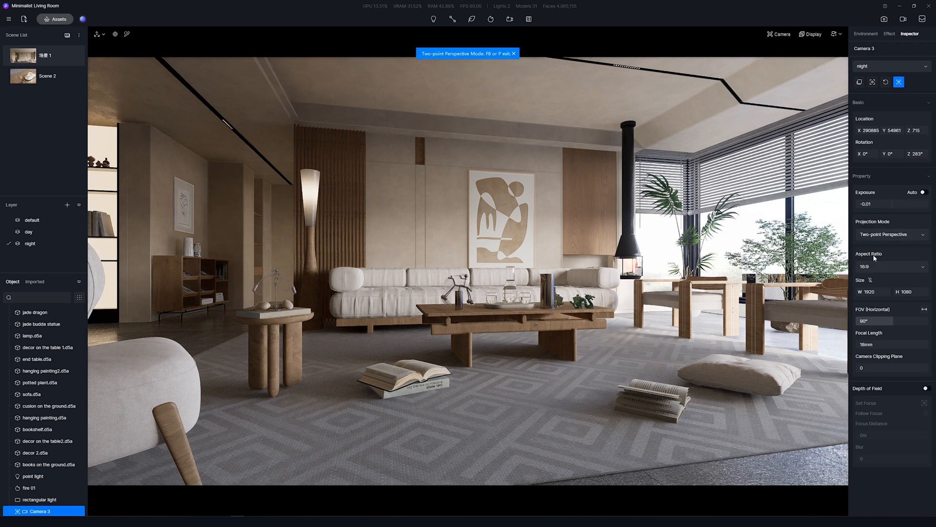
pyautogui.click(891, 266)
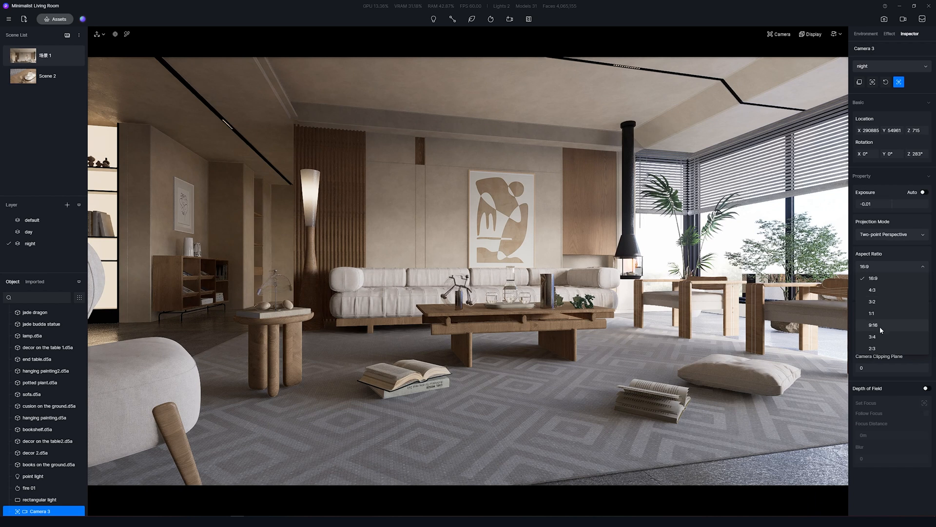
pyautogui.click(873, 324)
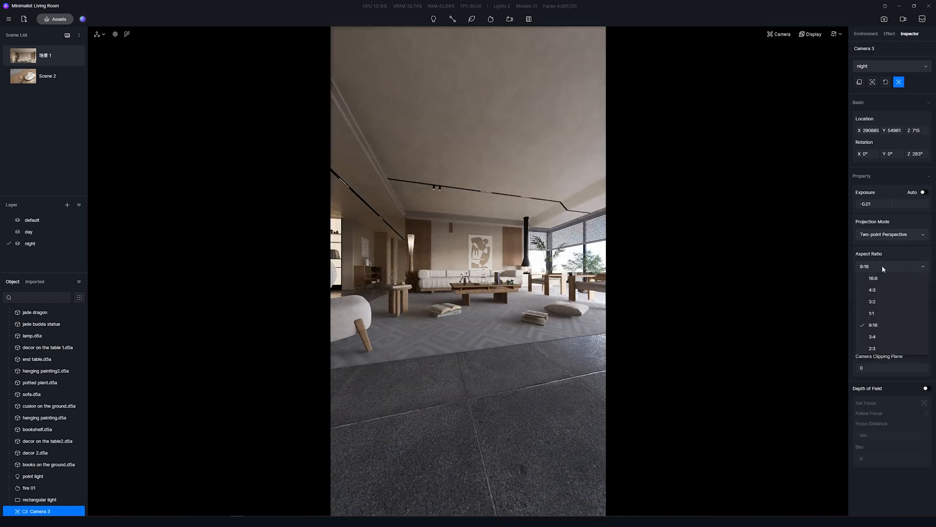
pyautogui.click(871, 313)
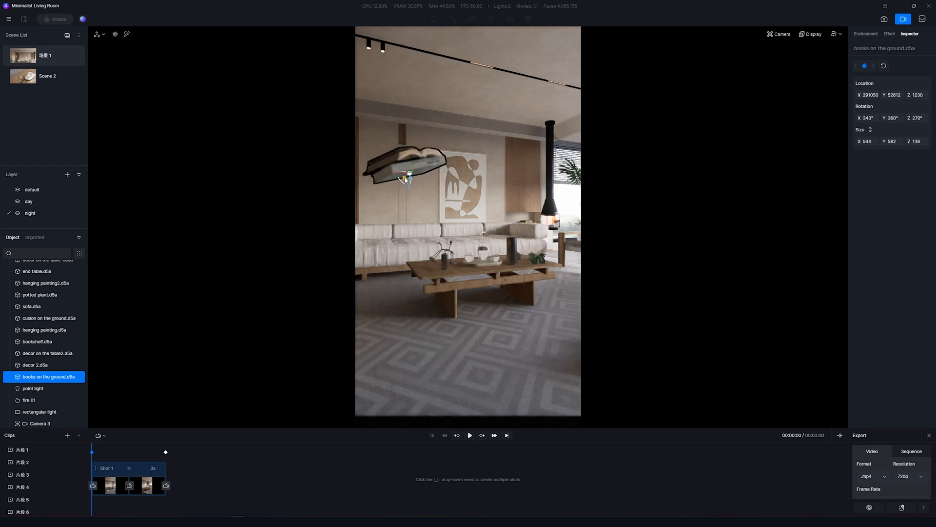
# Add object keyframes for the books' lifted pose and new rotation
pyautogui.press('k')
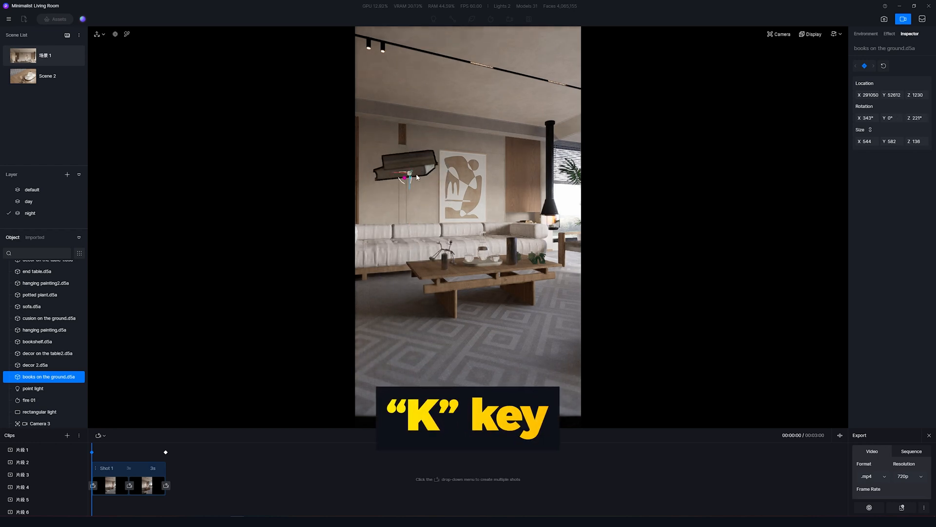
pyautogui.press('k')
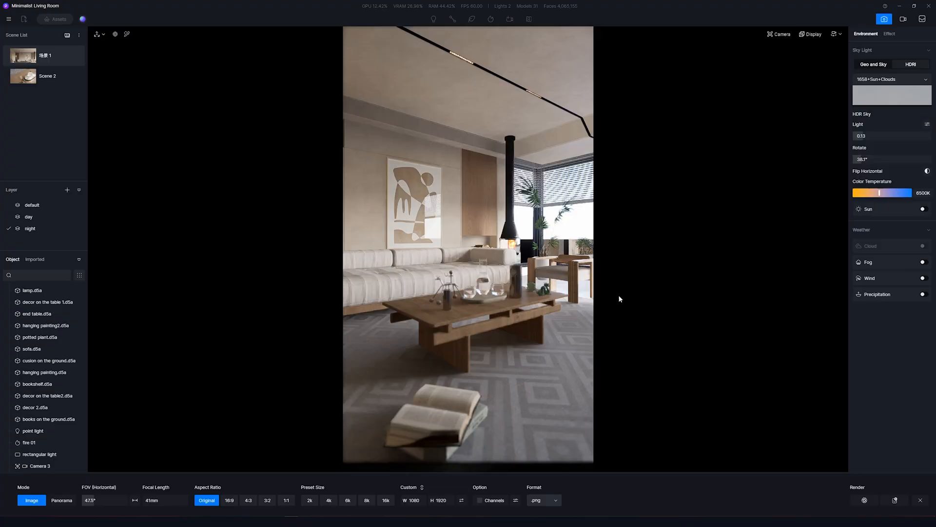
# Switch on D5 SR Image Rendering beta in the Preferences widget list
pyautogui.click(8, 19)
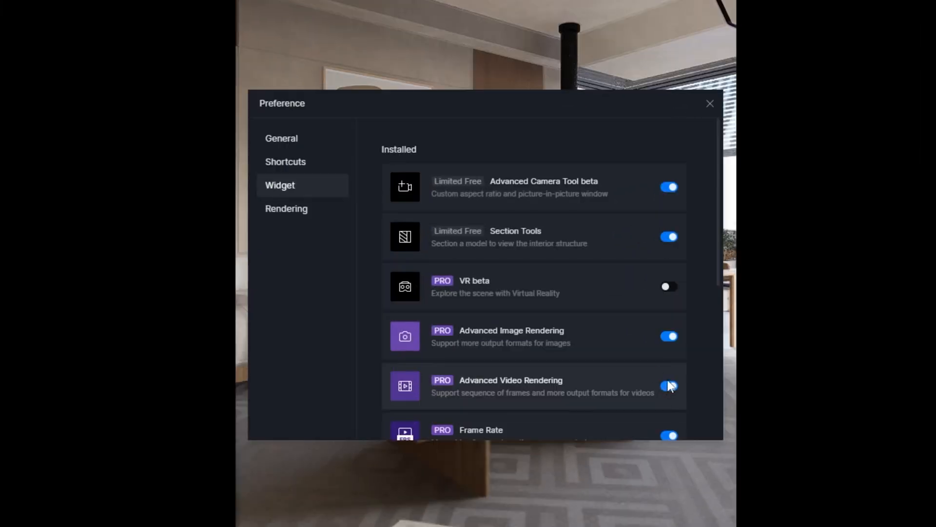
pyautogui.scroll(-3)
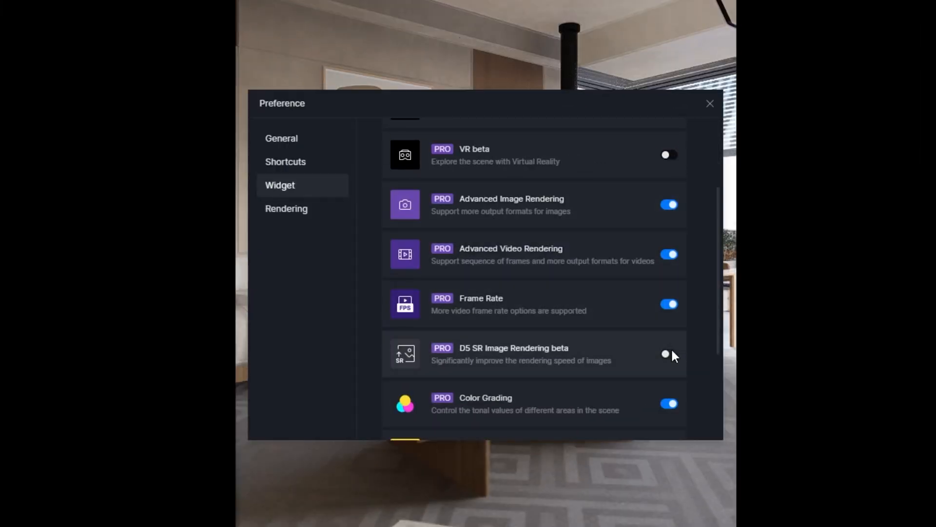
pyautogui.click(668, 354)
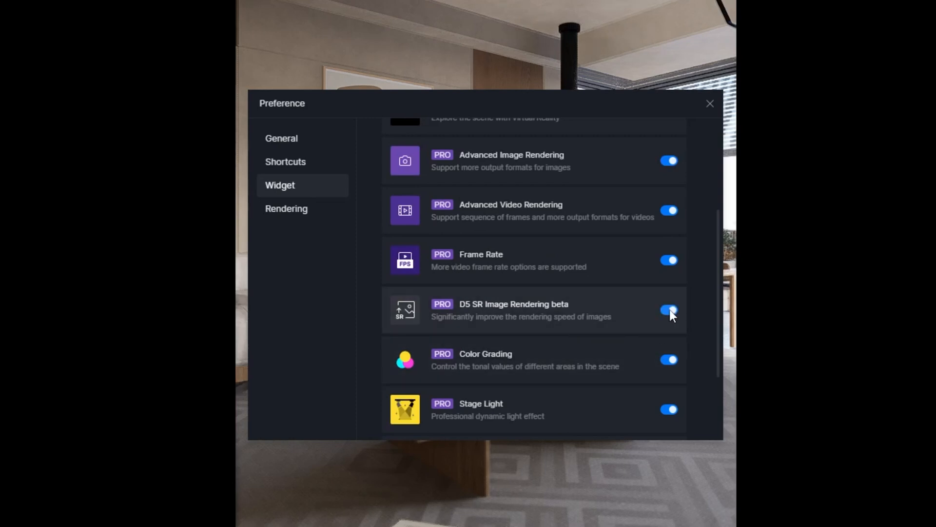
pyautogui.click(709, 102)
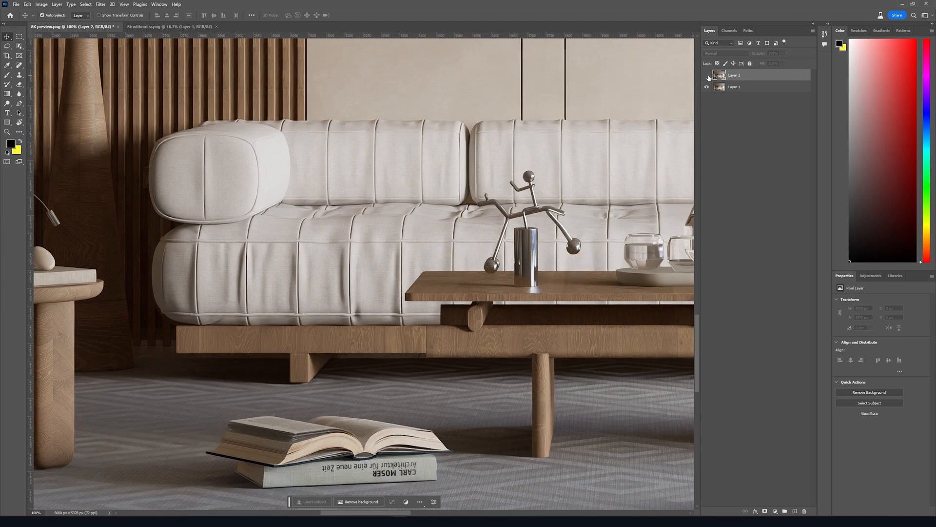
# Hide the top render layer to compare the two sofa close-up renders
pyautogui.click(734, 75)
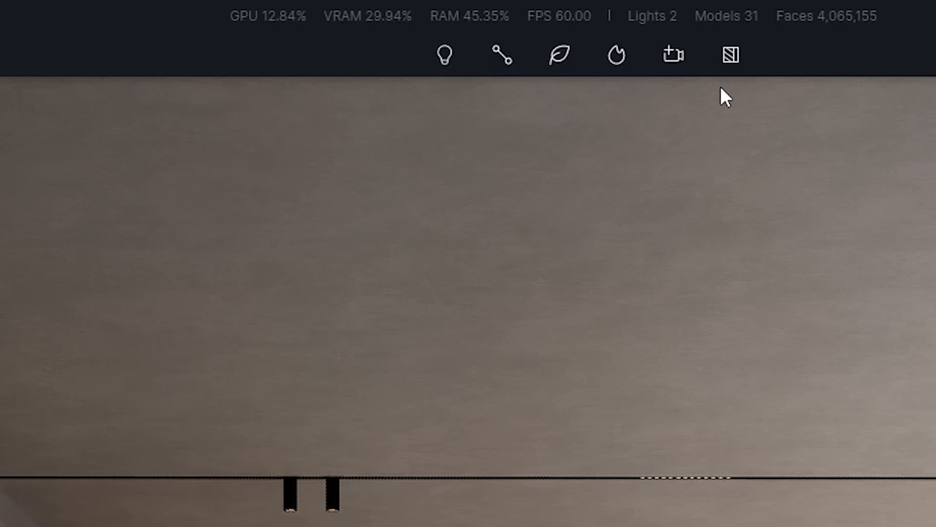
# Choose Strip Light from the light types list instead of Point Light
pyautogui.click(444, 54)
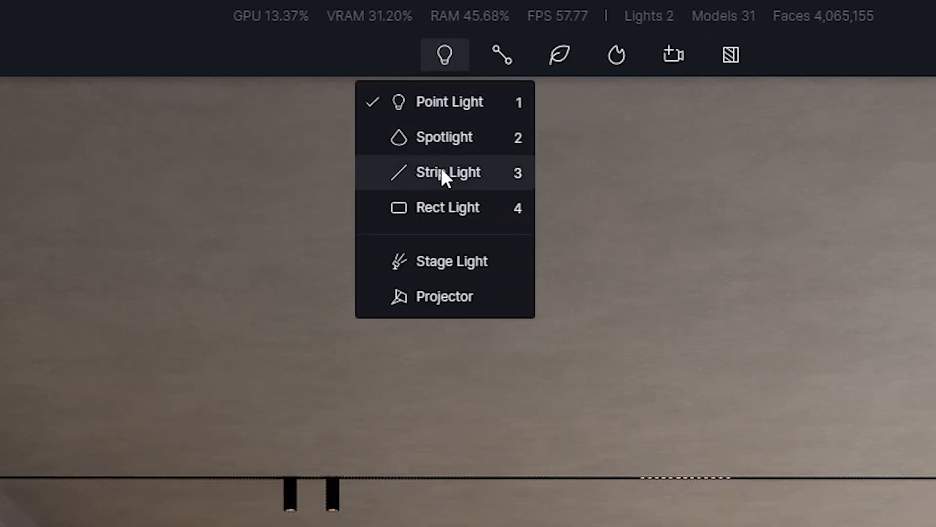
pyautogui.click(447, 207)
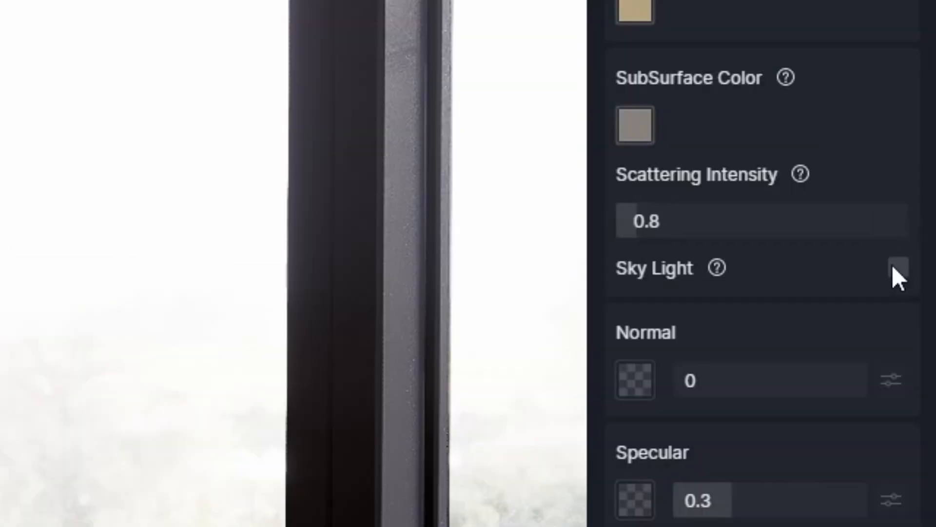
# Toggle the Sky Light option for the subsurface material
pyautogui.click(895, 269)
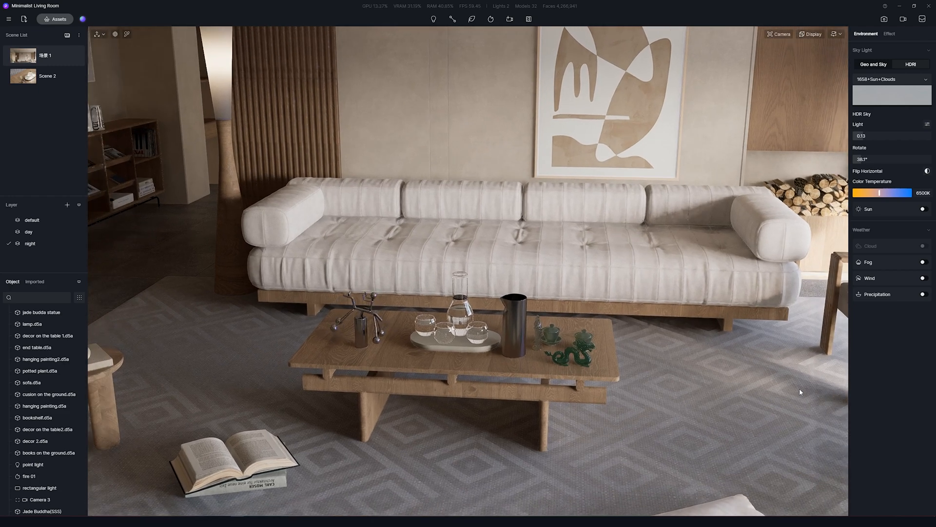
pyautogui.press('F9')
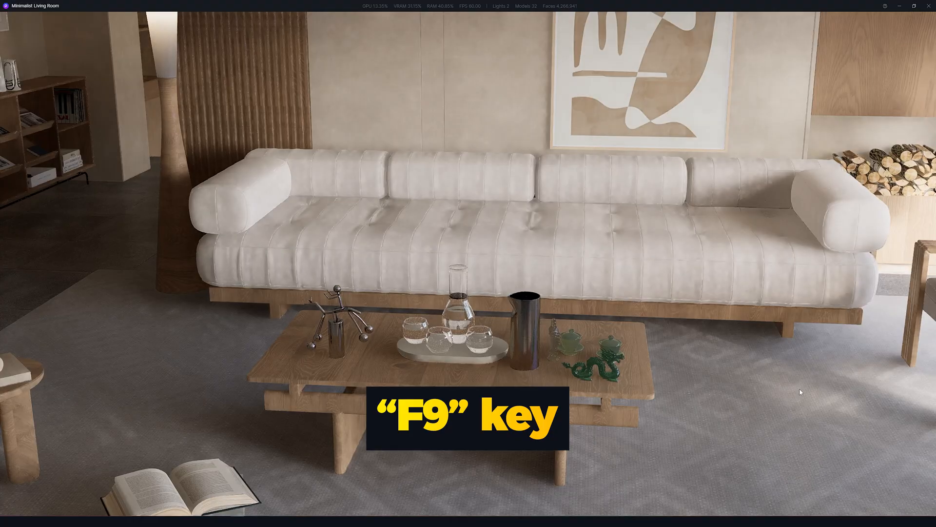
pyautogui.press('f9')
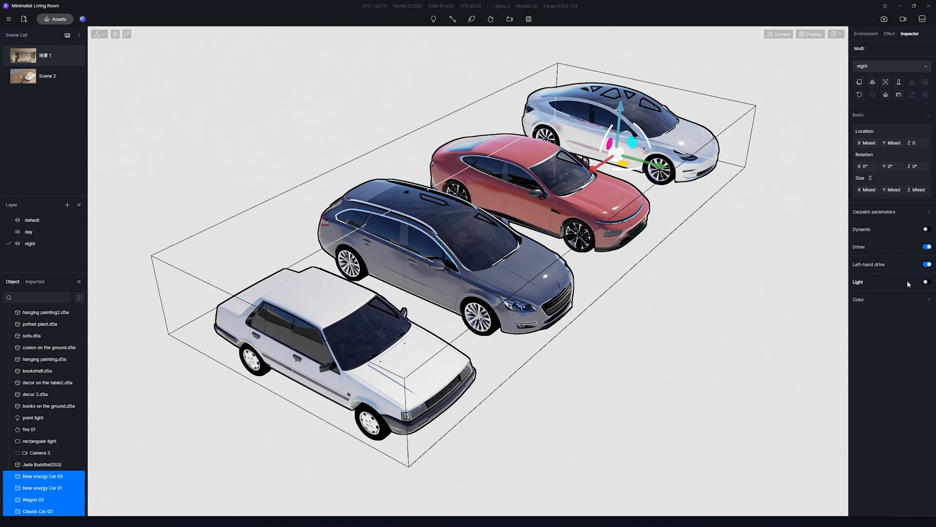
# Switch on the selected cars' lights and expand New energy Car 03's Carpaint clearcoat settings
pyautogui.click(926, 282)
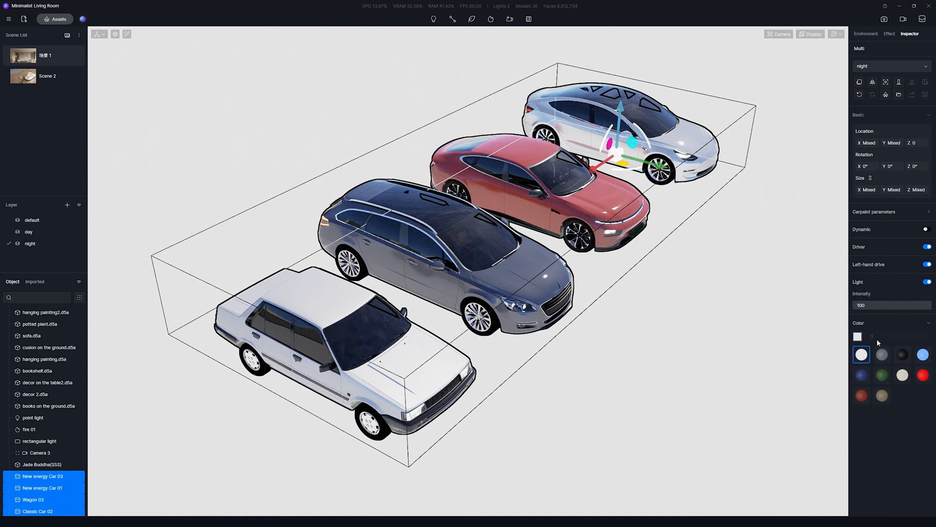
pyautogui.click(861, 375)
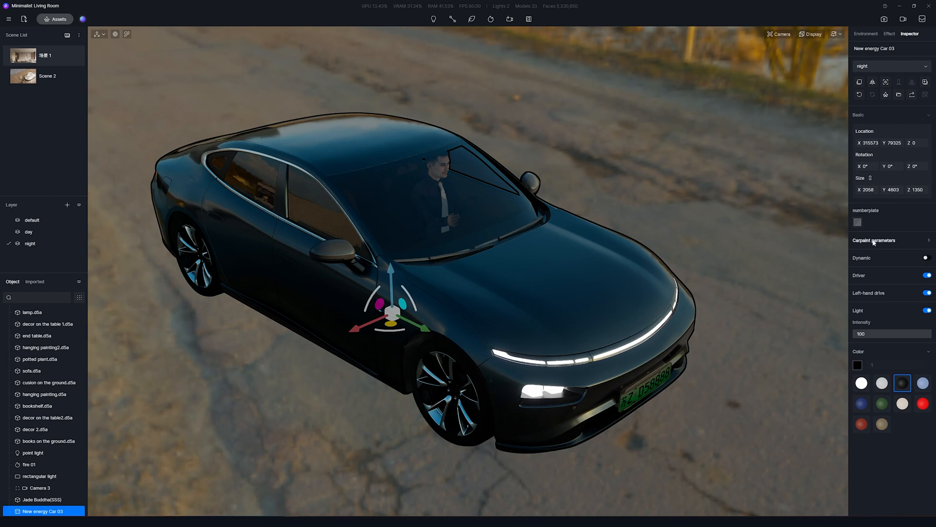
pyautogui.click(875, 240)
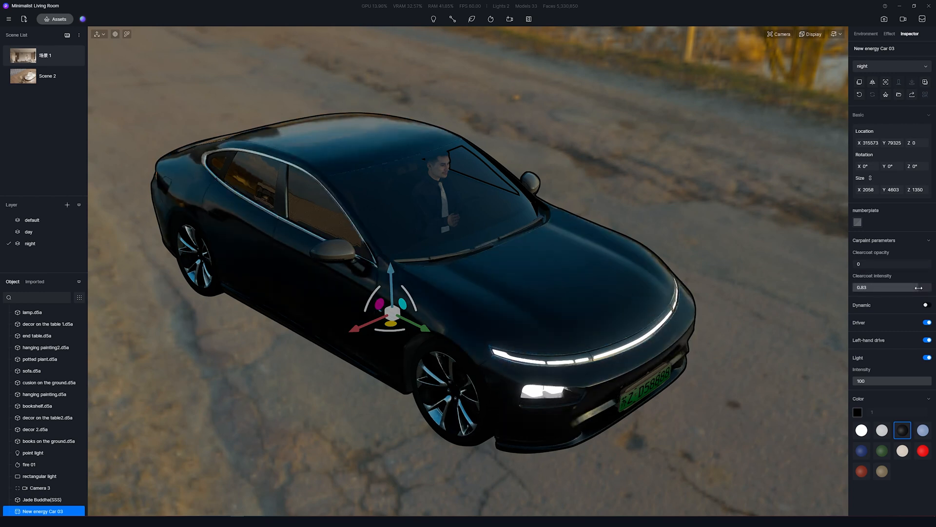
pyautogui.click(55, 19)
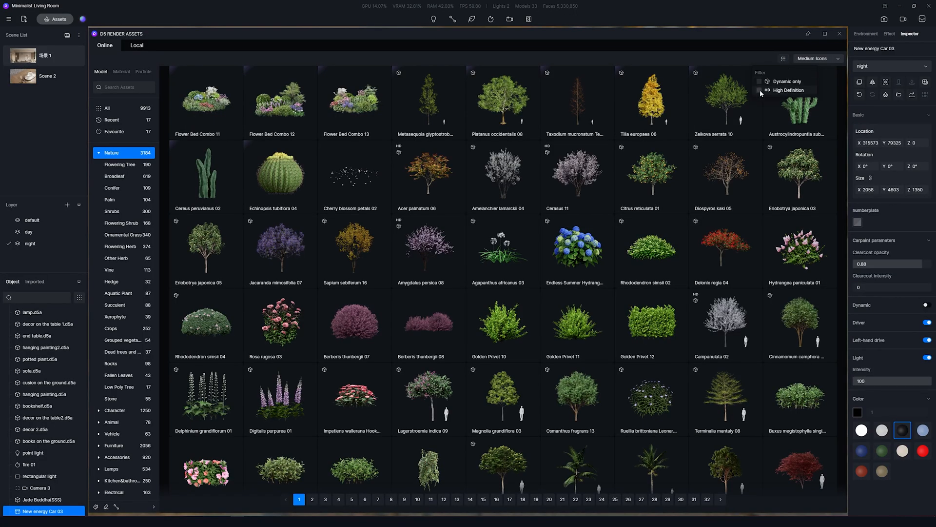
# Filter assets to High Definition, switch to Materials, and expand the Woven category
pyautogui.click(759, 90)
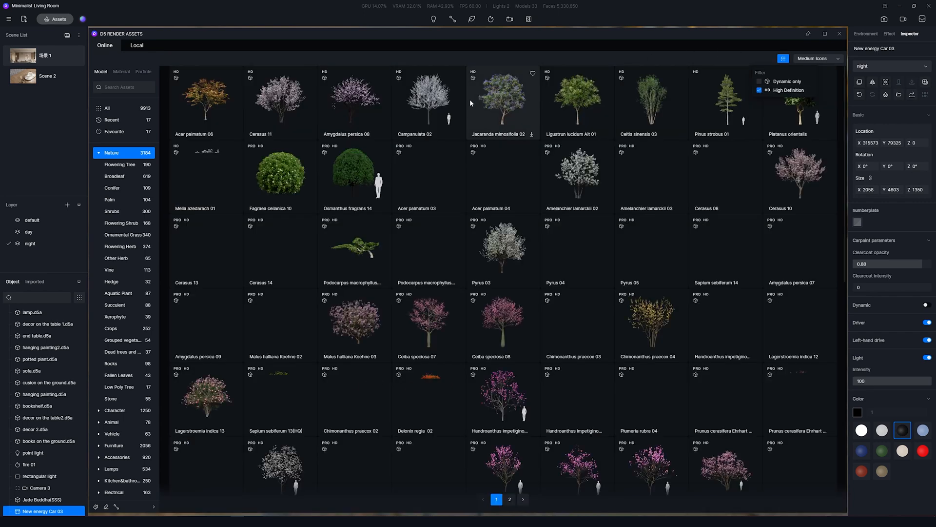
pyautogui.click(124, 88)
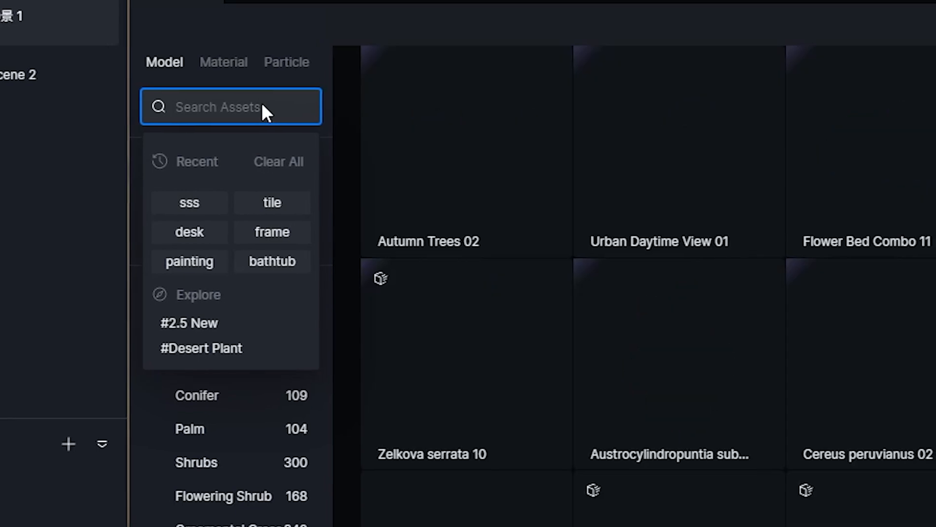
pyautogui.click(189, 322)
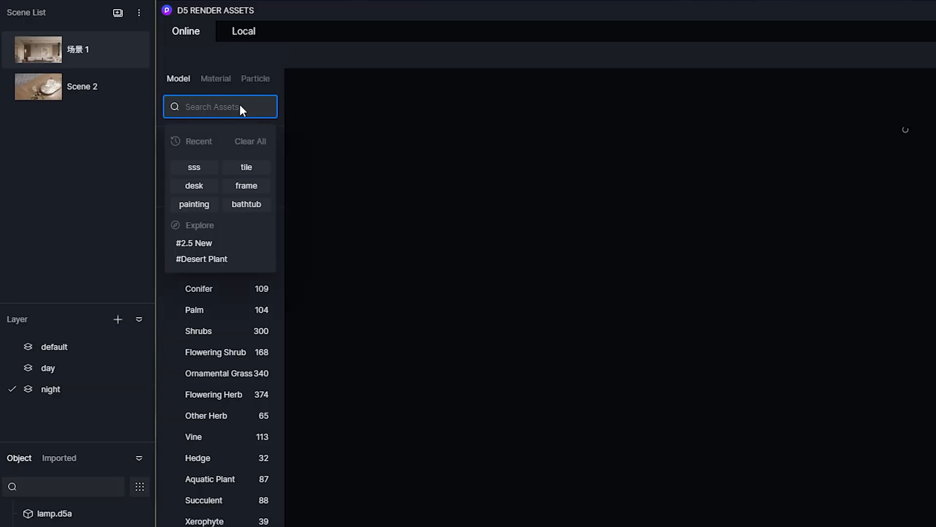
pyautogui.click(194, 243)
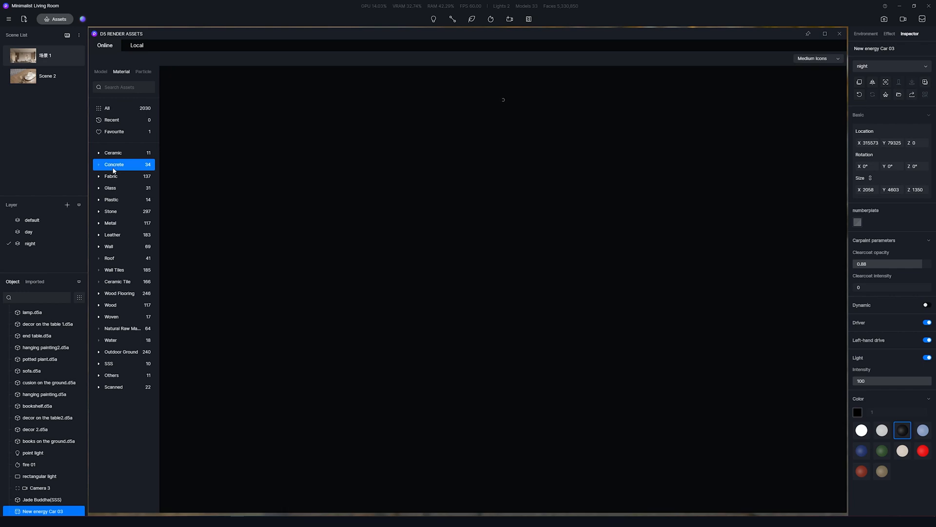
pyautogui.click(111, 316)
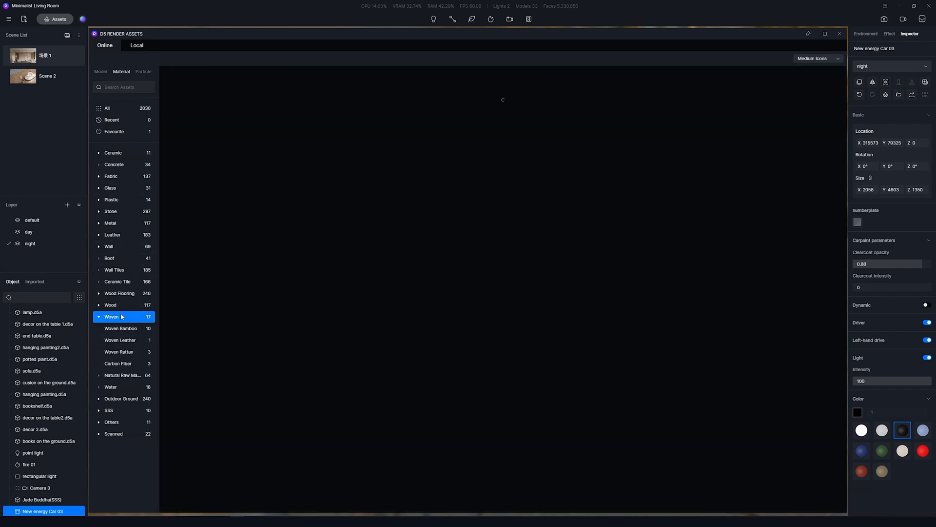
pyautogui.click(111, 317)
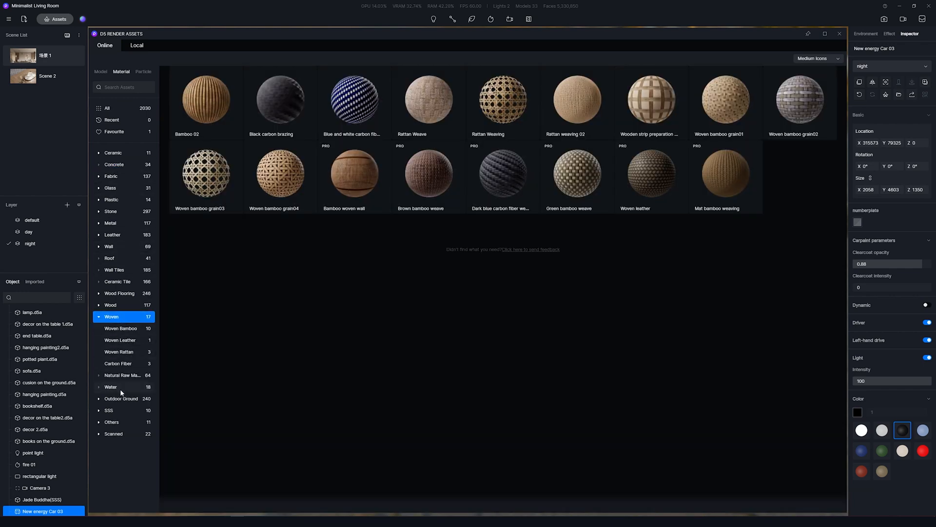
pyautogui.click(109, 410)
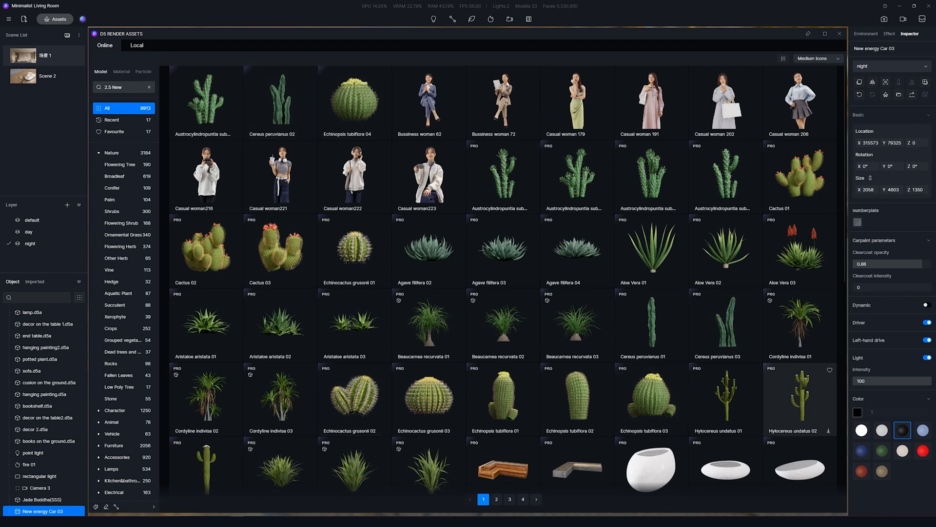
# Go to page 2 of the #2.5 New asset search results
pyautogui.click(496, 499)
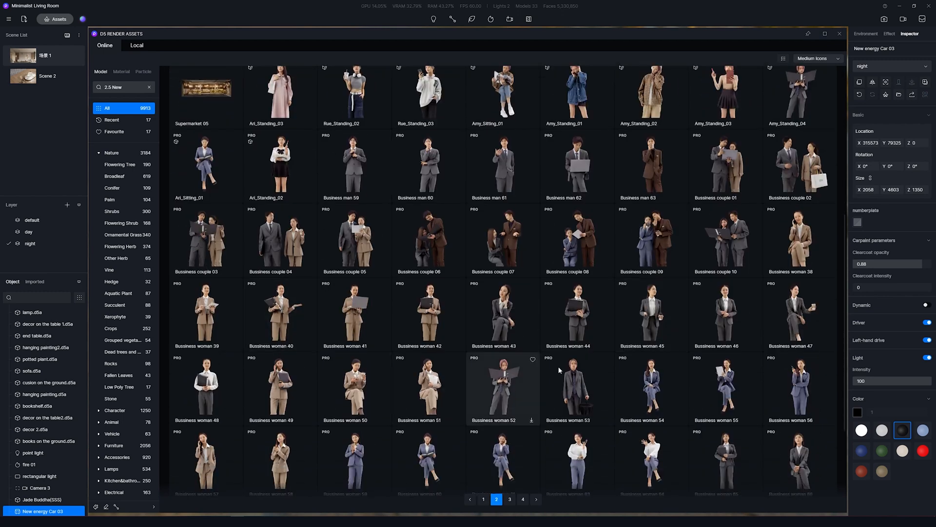